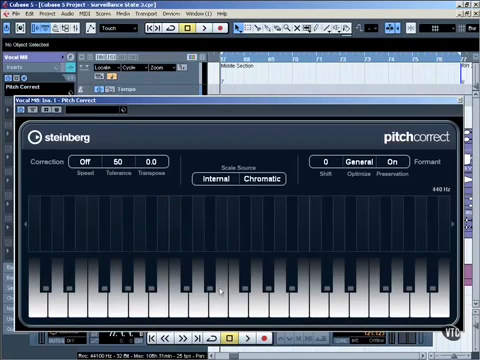
mouse_move(160, 186)
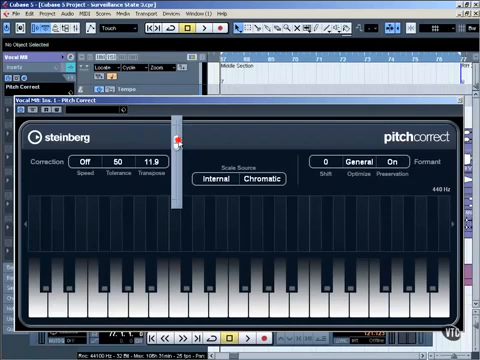
Adjust the Pitch Correct correction parameters (Speed, Tolerance, Transpose) on the vocal
drag(176, 140, 176, 120)
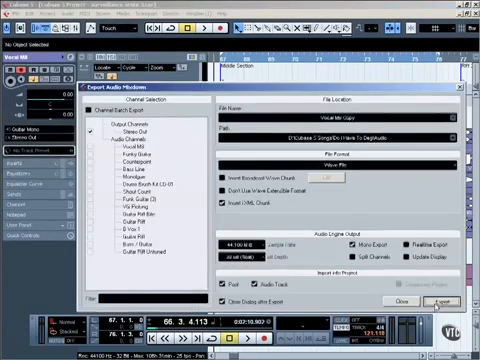
Bring up the Export Audio Mixdown dialog from the File menu
click(432, 294)
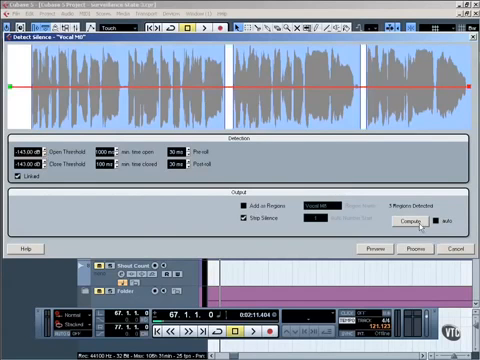
mouse_move(244, 62)
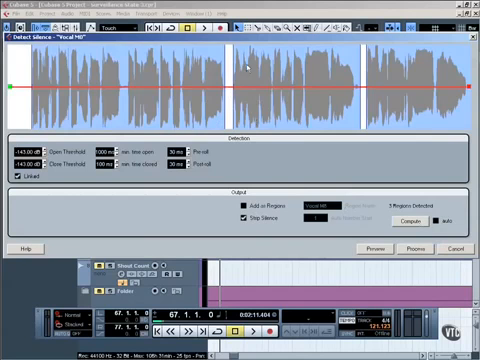